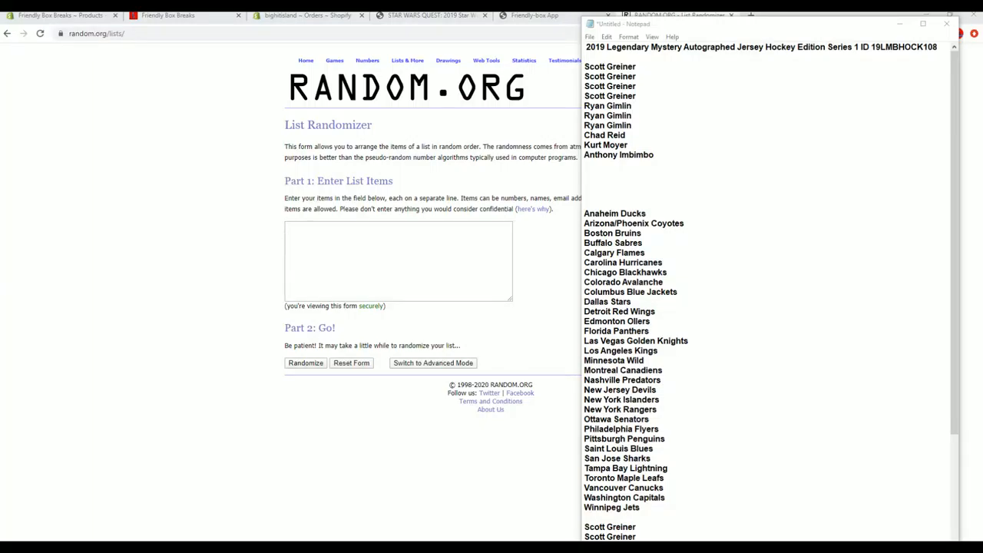
Append ', Gold Knights' to Columbus Blue Jackets, drop the Las Vegas line, select owners.
{"action": "scroll", "scroll_direction": "down", "scroll_amount": 3}
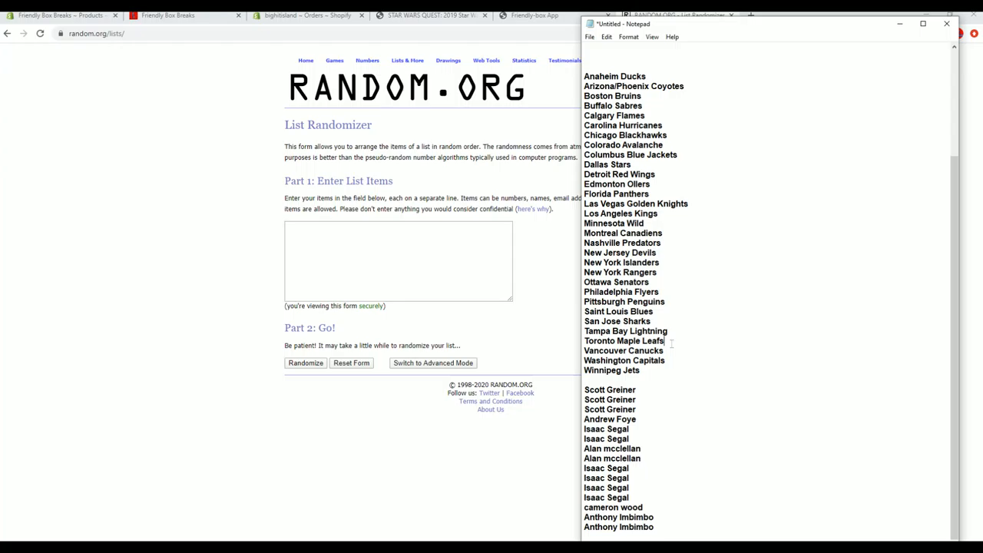
{"action": "mouse_move", "coordinate": [690, 168]}
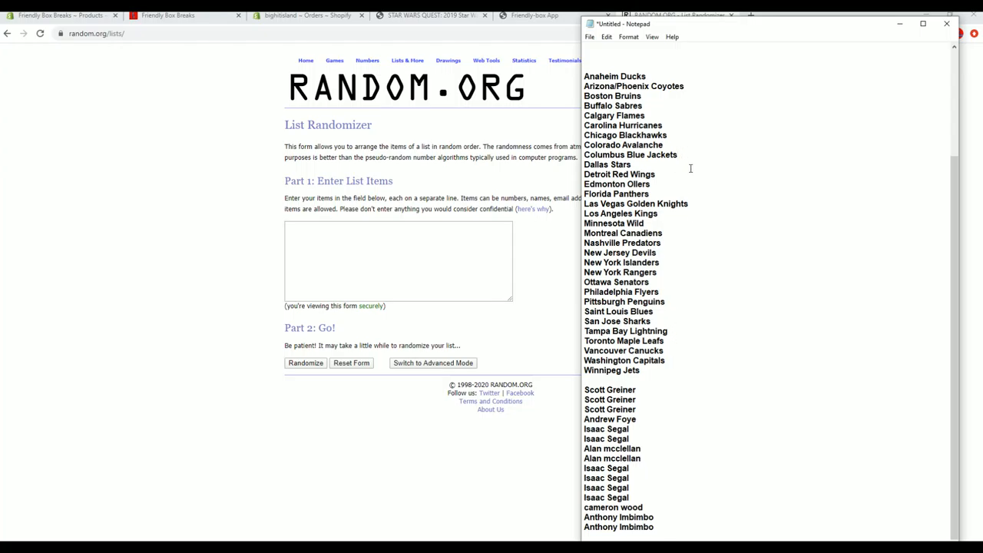
{"action": "type", "text": ", G"}
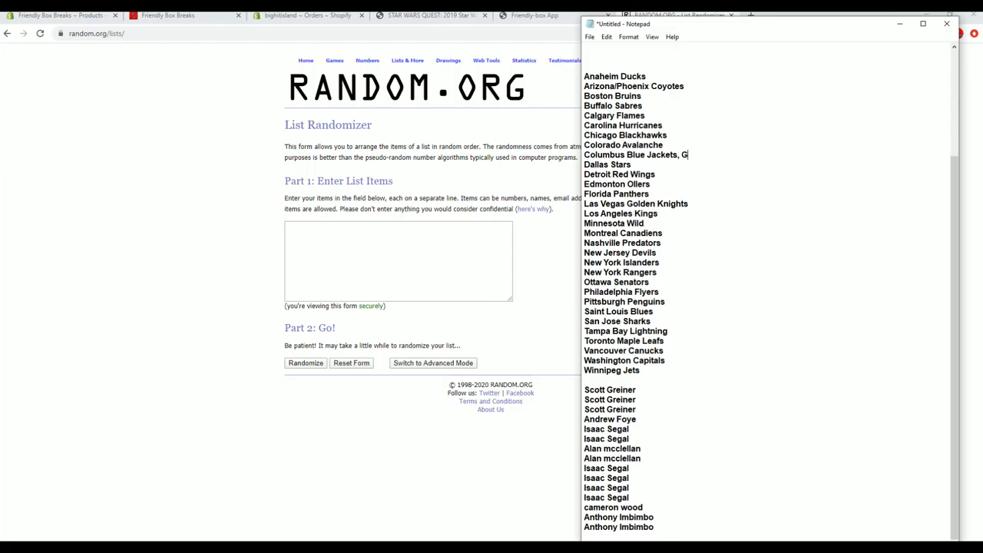
{"action": "type", "text": "old Knights"}
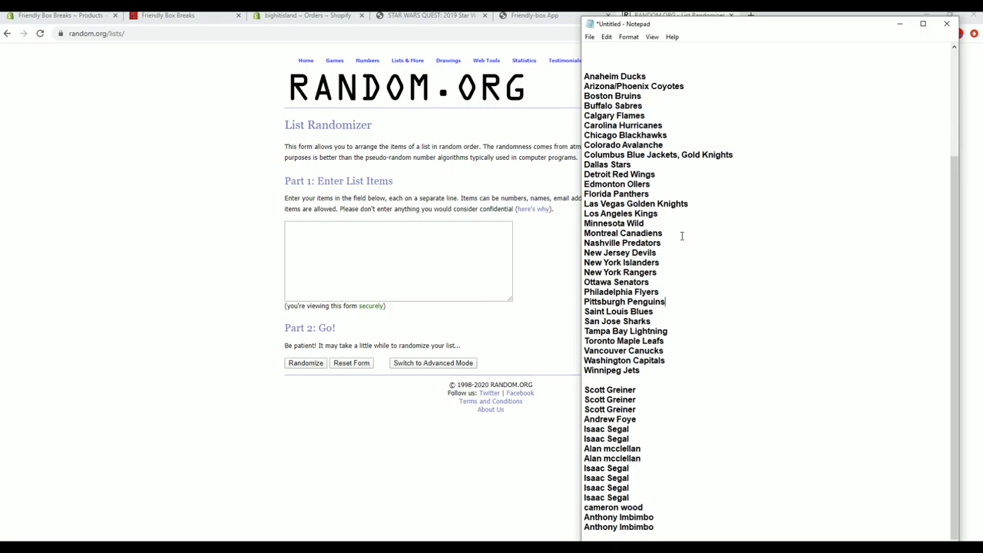
{"action": "double_click", "coordinate": [675, 204]}
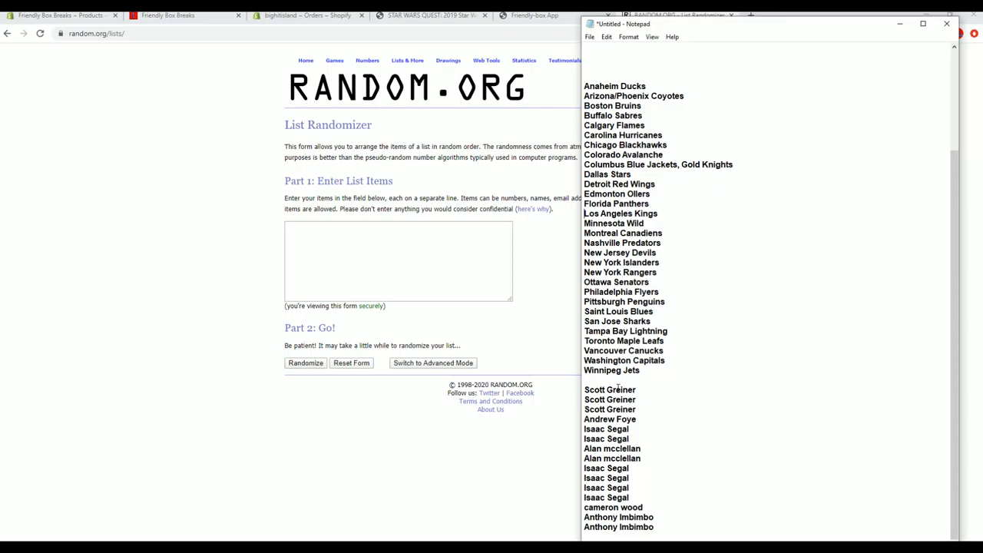
{"action": "left_click_drag", "start_coordinate": [610, 390], "coordinate": [610, 410]}
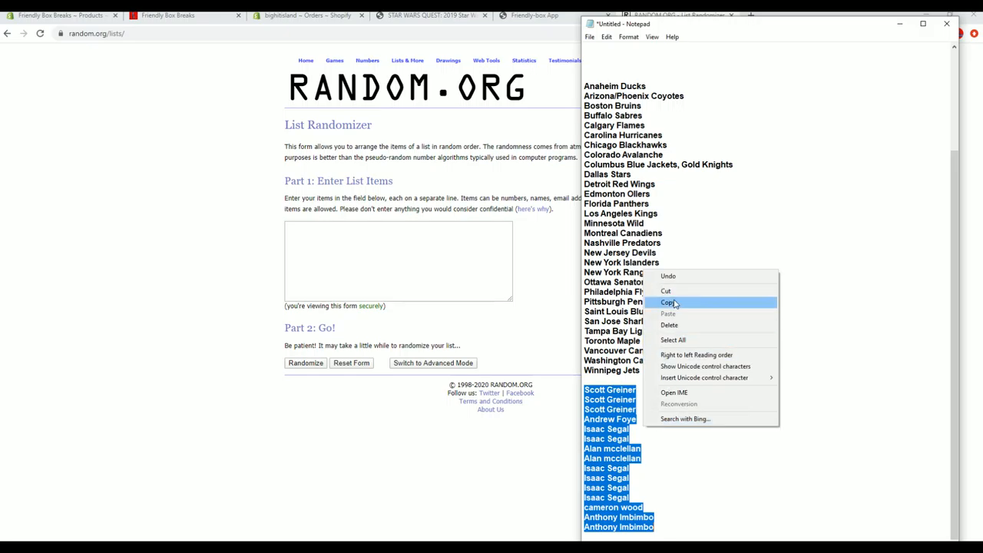
Copy the 15 owner names into the List Randomizer and shuffle them several times.
{"action": "left_click", "coordinate": [669, 302]}
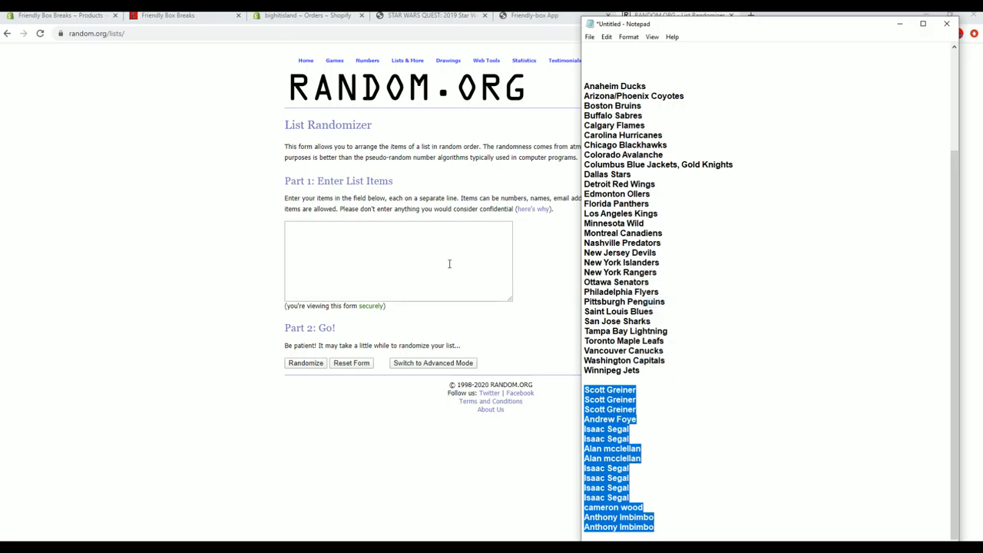
{"action": "right_click", "coordinate": [398, 261]}
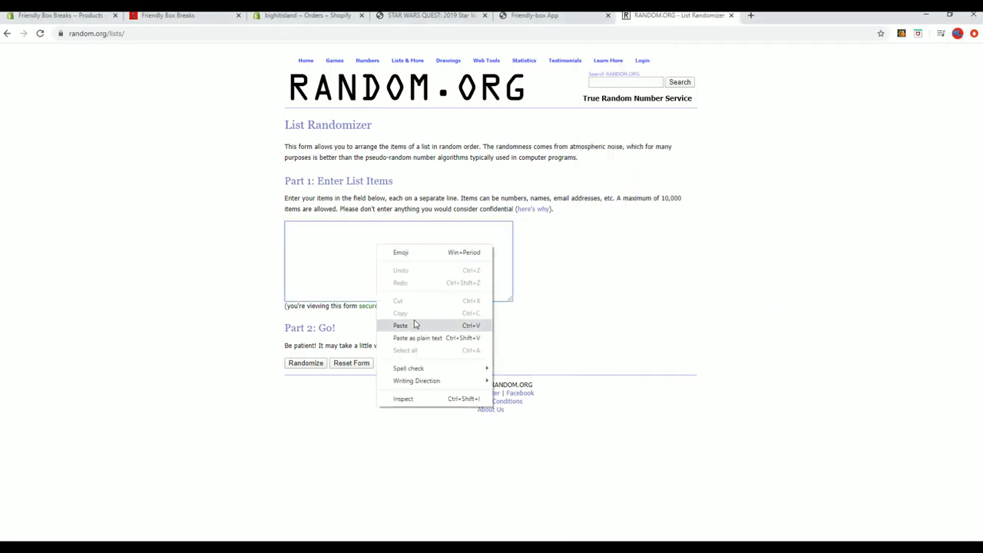
{"action": "left_click", "coordinate": [305, 363]}
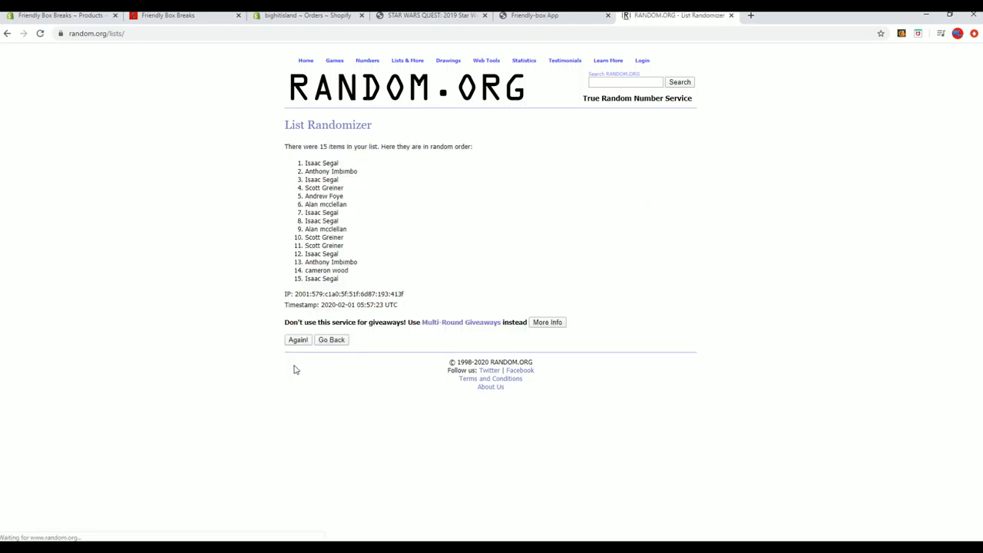
{"action": "left_click", "coordinate": [297, 339]}
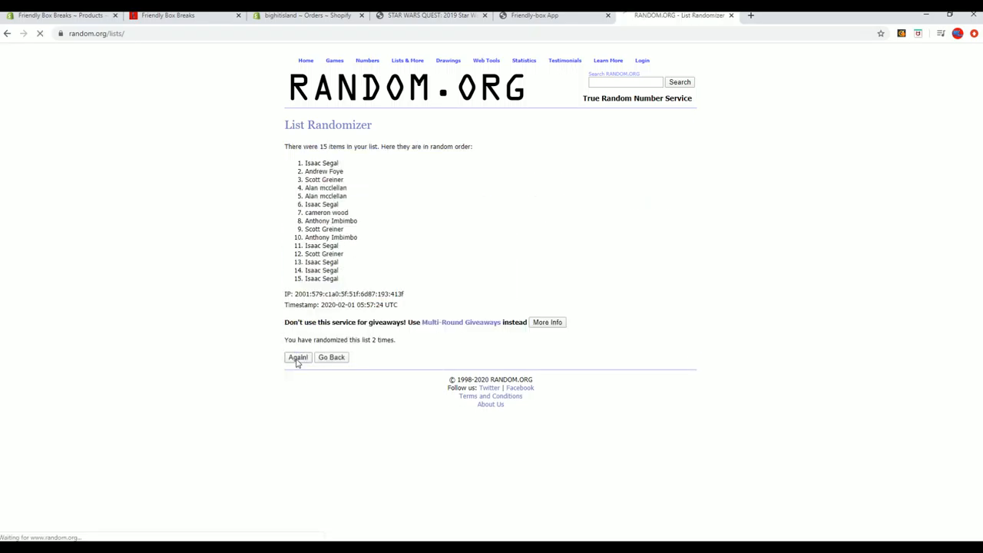
{"action": "left_click", "coordinate": [298, 358]}
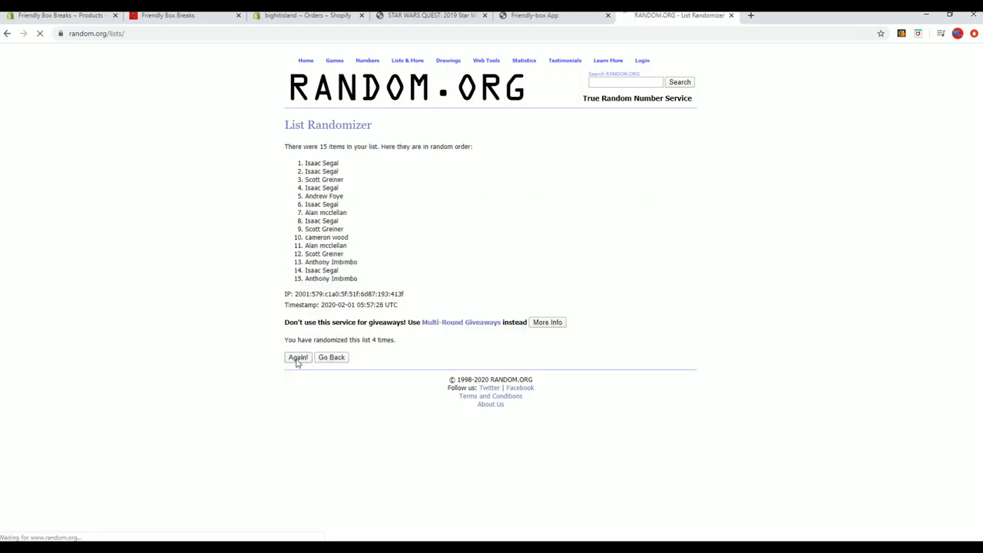
{"action": "left_click", "coordinate": [298, 357]}
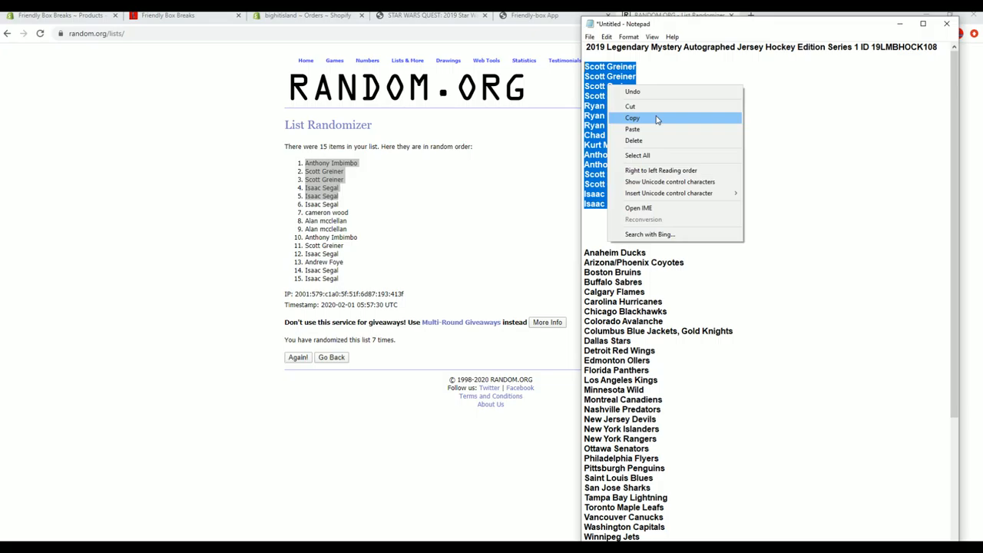
Copy the longer owner-name list from Notepad.
{"action": "left_click", "coordinate": [632, 118]}
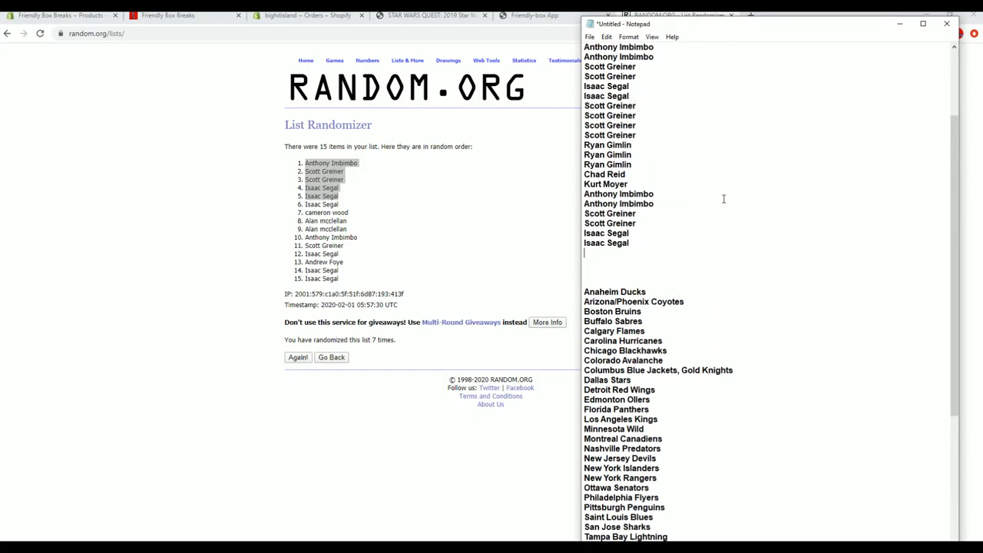
{"action": "scroll", "scroll_direction": "down", "scroll_amount": 3}
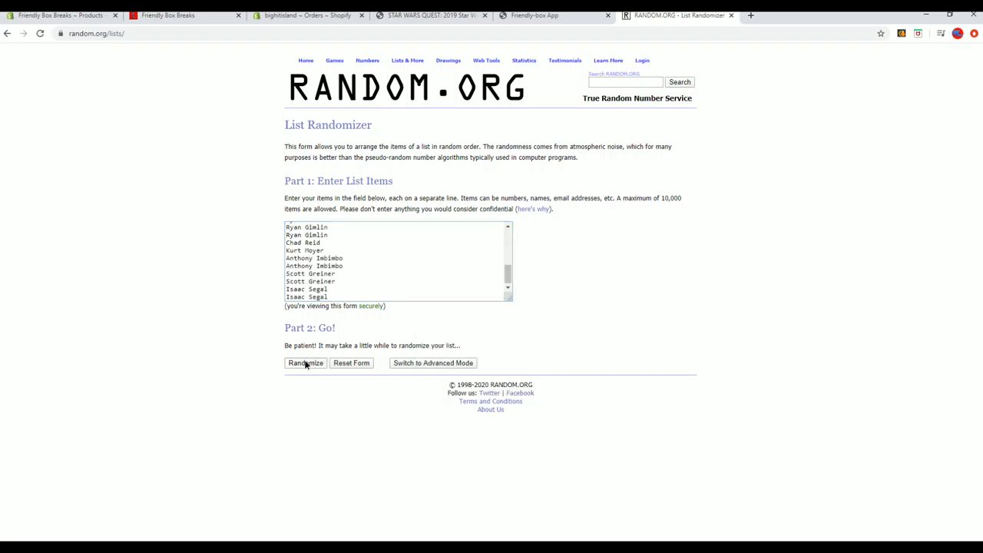
Randomize the 30 owner names, reshuffle them three more times, and select the result.
{"action": "left_click", "coordinate": [305, 363]}
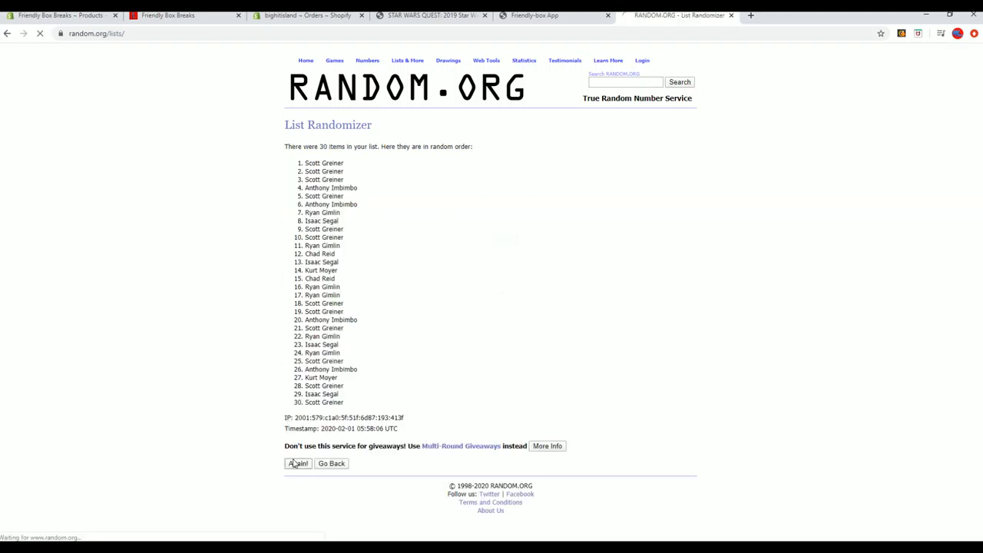
{"action": "left_click", "coordinate": [298, 463]}
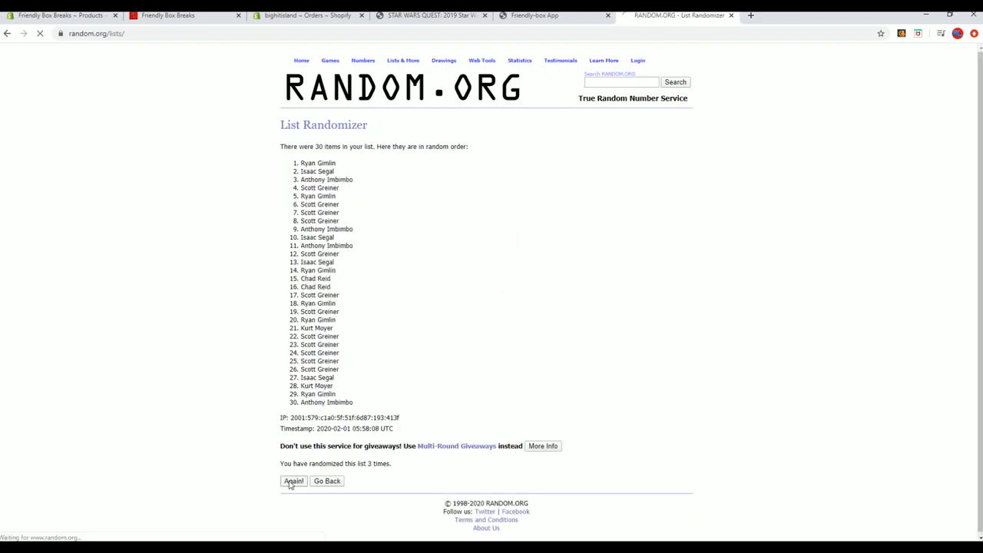
{"action": "left_click", "coordinate": [294, 481]}
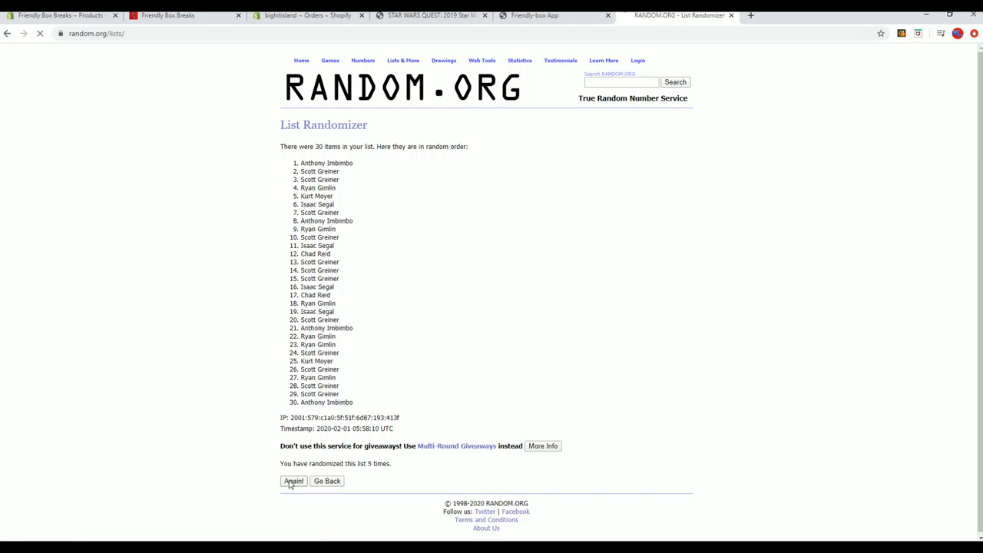
{"action": "left_click", "coordinate": [294, 481]}
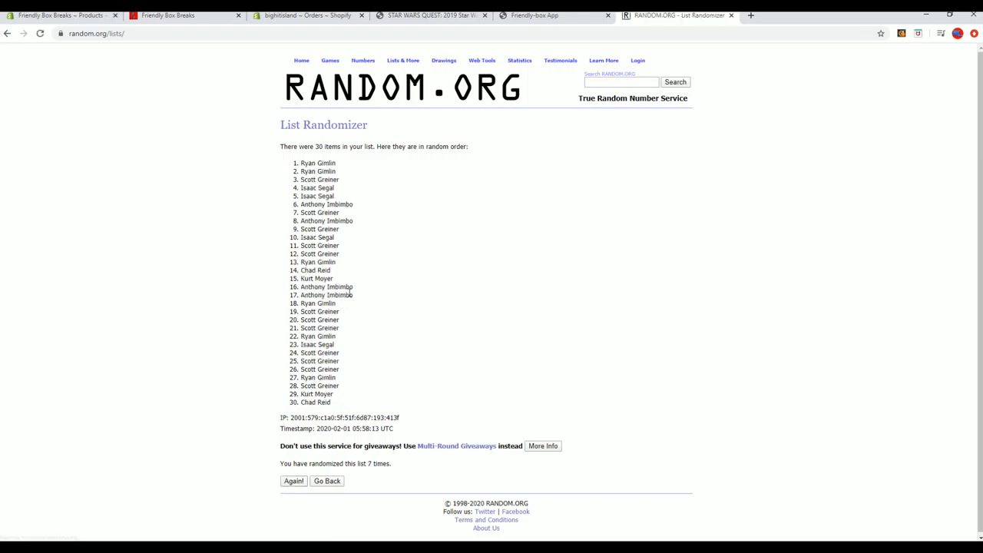
{"action": "left_click_drag", "start_coordinate": [303, 162], "coordinate": [338, 369]}
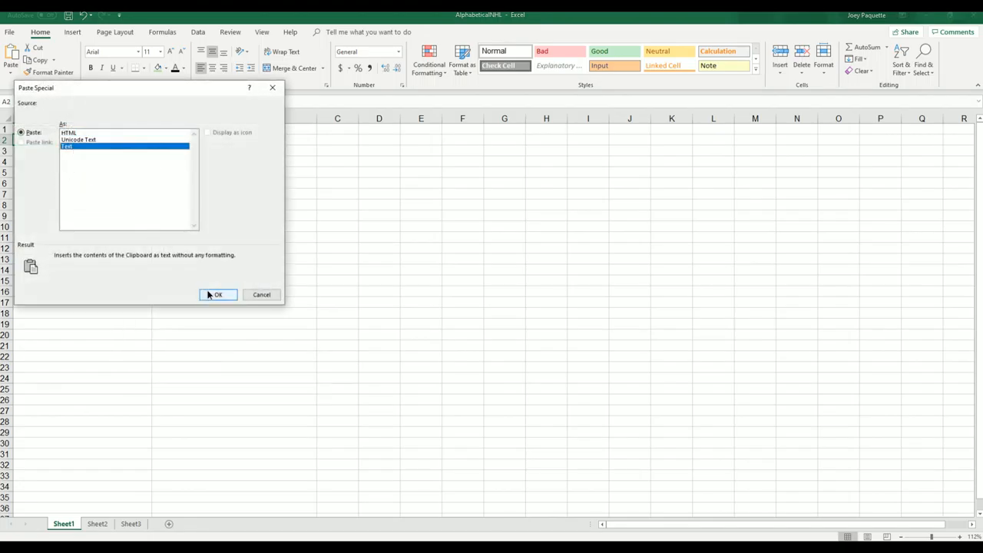
Paste the shuffled owner names into column A as plain text.
{"action": "left_click", "coordinate": [217, 294]}
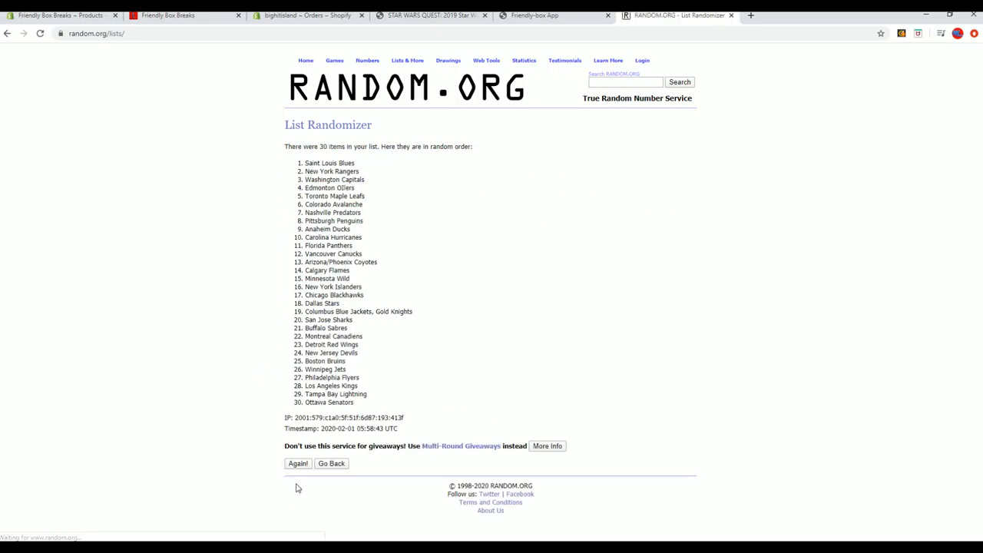
Reshuffle the 30 NHL teams four more times with Again!
{"action": "left_click", "coordinate": [298, 463]}
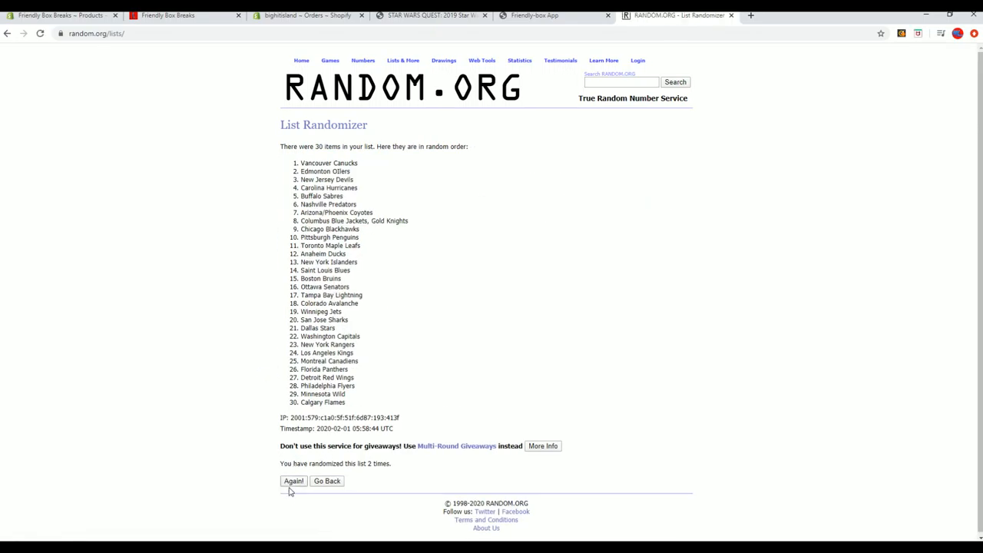
{"action": "left_click", "coordinate": [294, 481]}
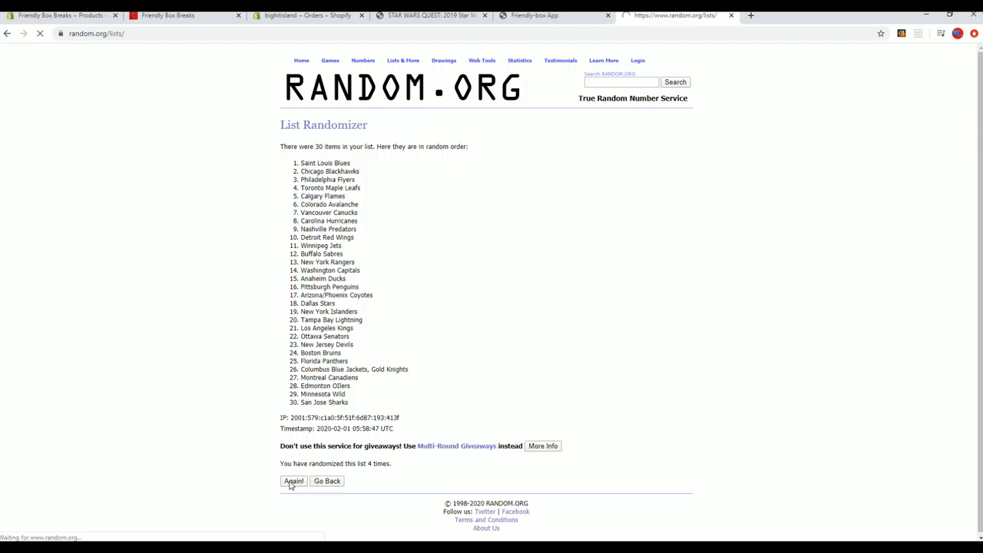
{"action": "left_click", "coordinate": [293, 481]}
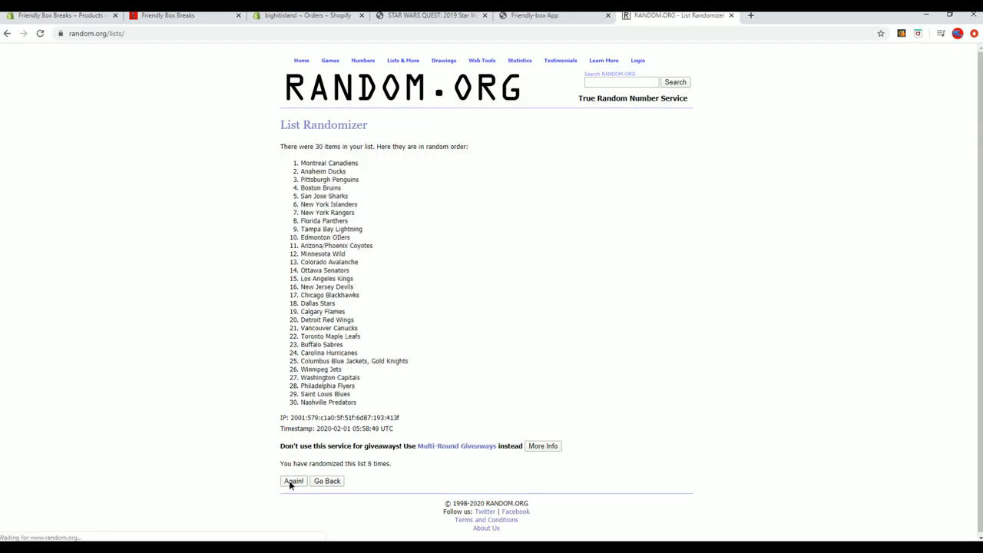
{"action": "left_click", "coordinate": [293, 481]}
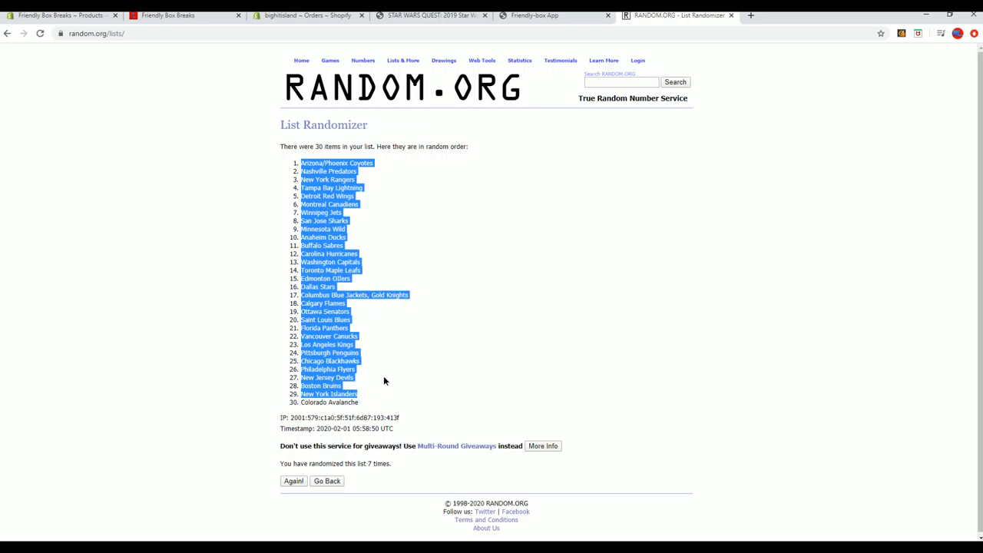
{"action": "mouse_move", "coordinate": [376, 398]}
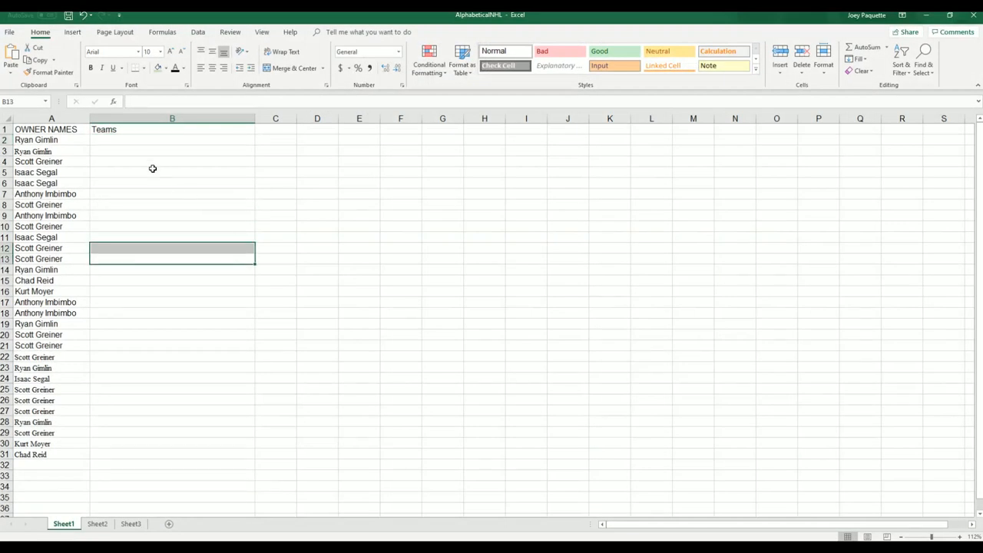
Paste the shuffled teams into column B starting at B2 as plain text.
{"action": "left_click", "coordinate": [172, 140]}
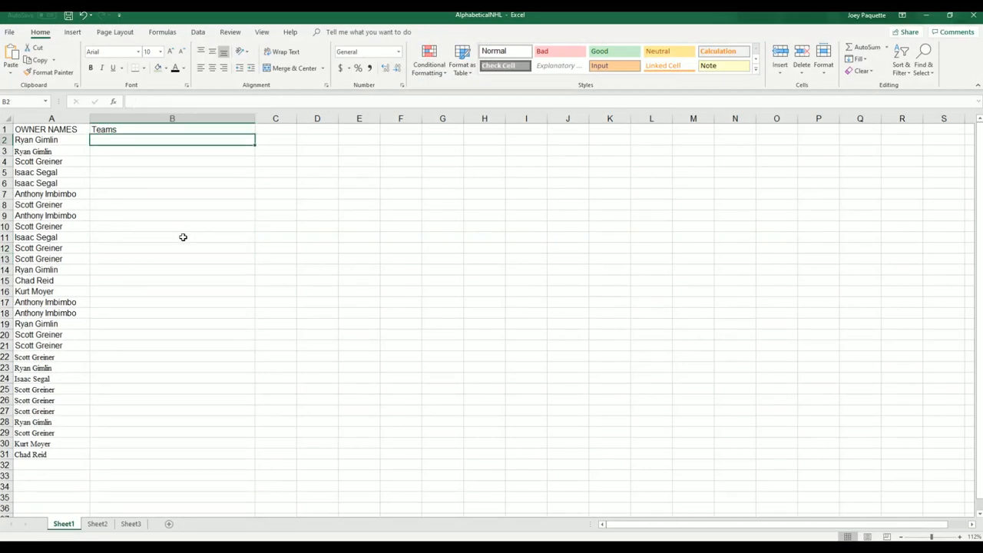
{"action": "left_click", "coordinate": [172, 225]}
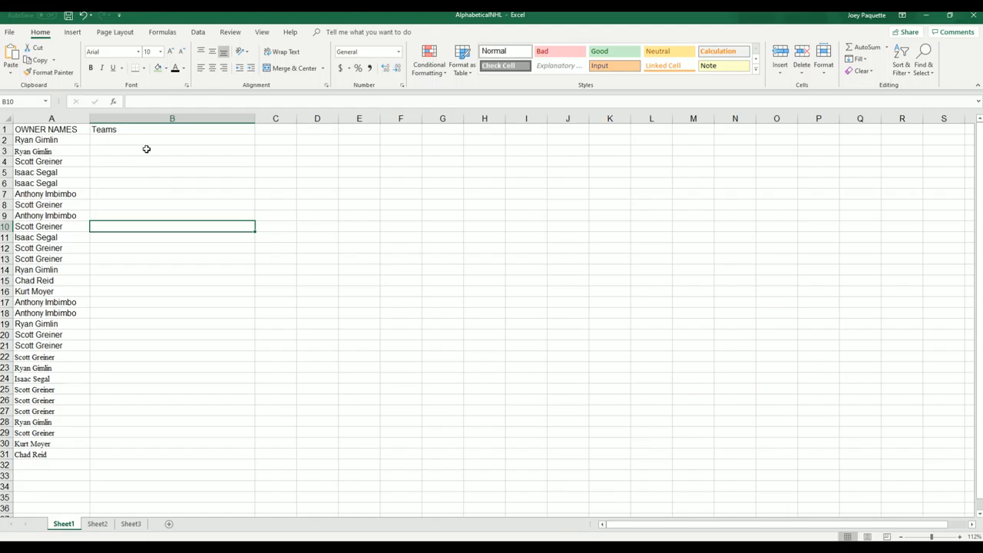
{"action": "right_click", "coordinate": [172, 140]}
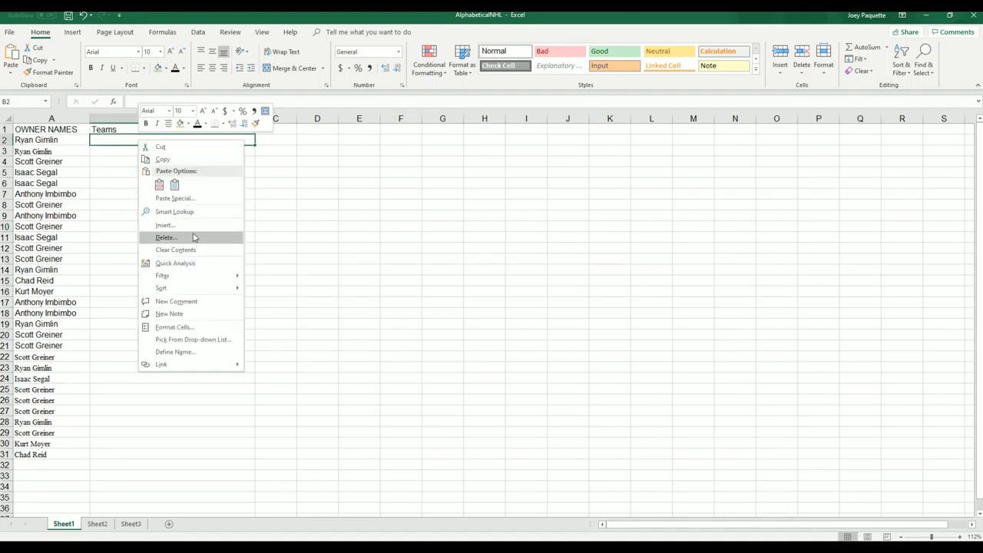
{"action": "left_click", "coordinate": [175, 199]}
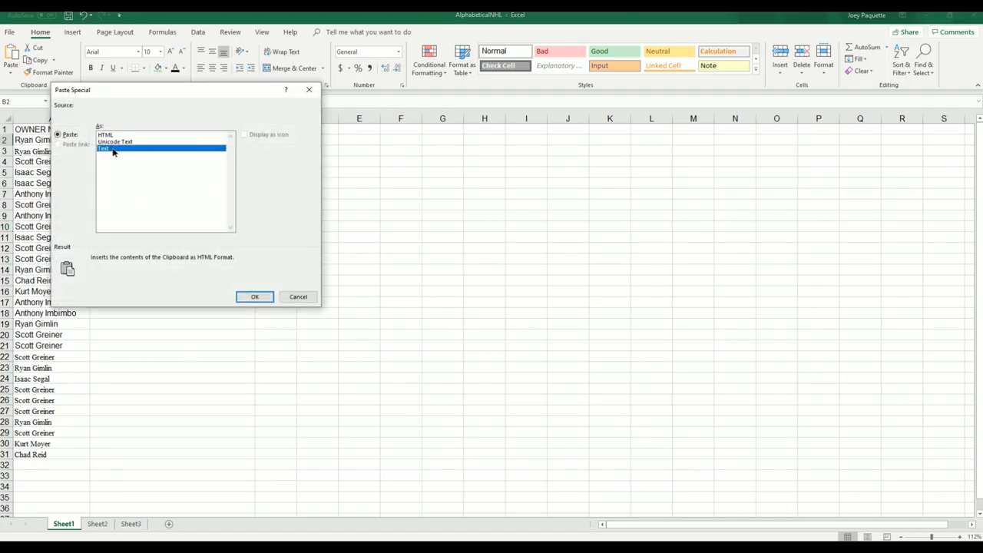
{"action": "left_click", "coordinate": [255, 296]}
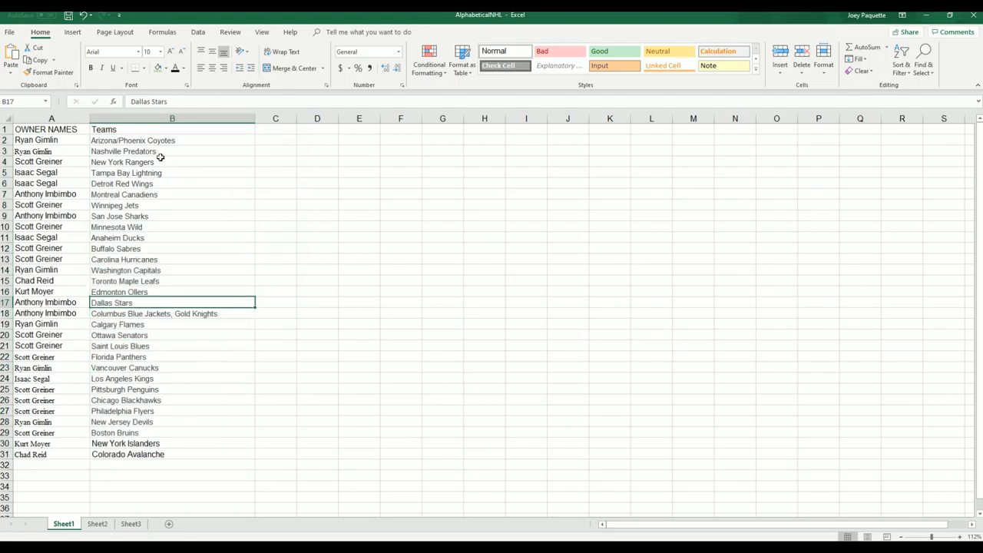